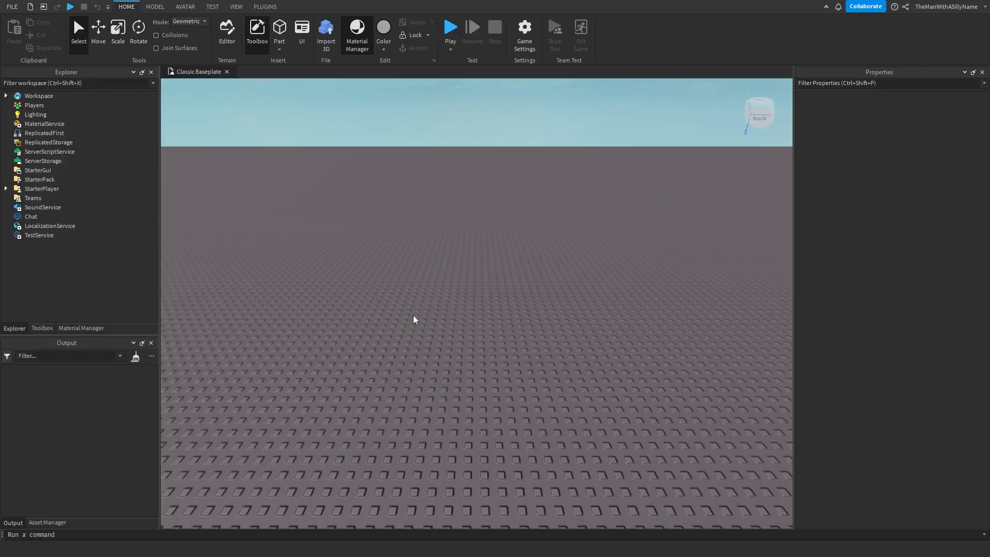
mouse_move(423, 302)
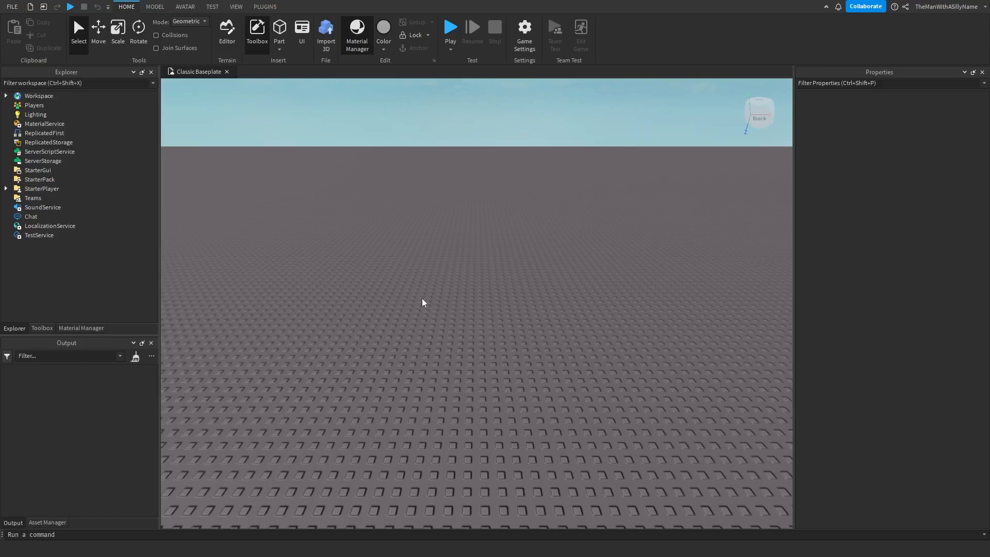
Insert a part on the baseplate and scale it into a 1×10×1 post.
left_click(278, 31)
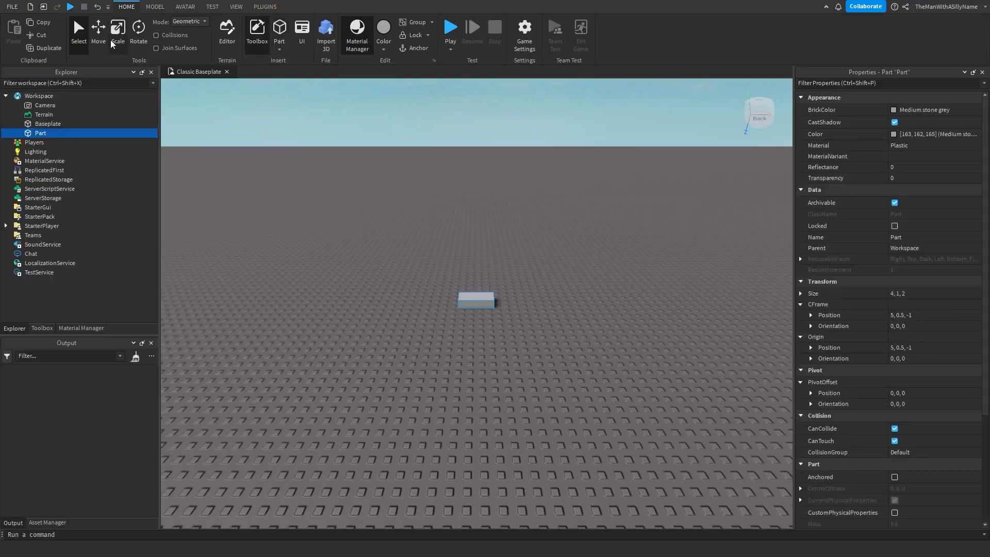
left_click(117, 30)
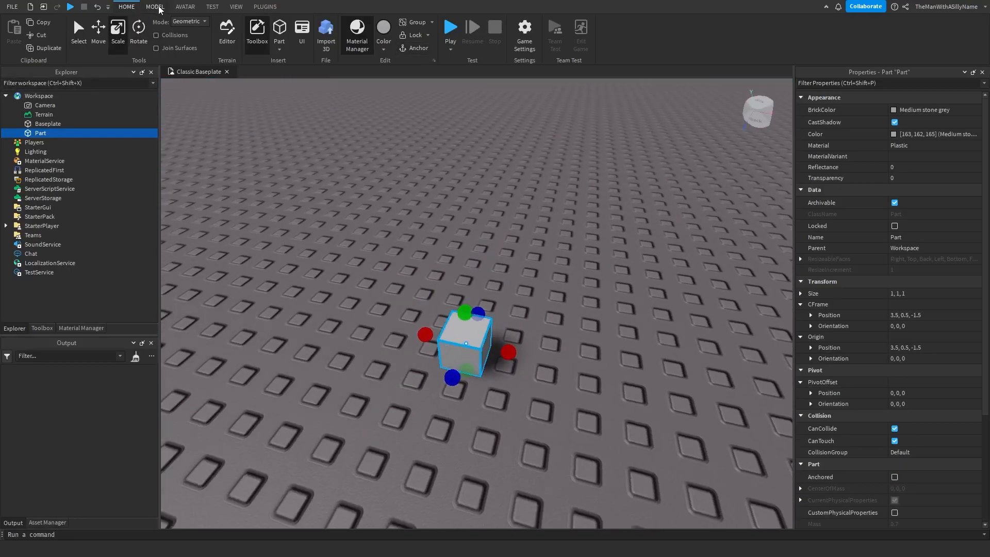
left_click(154, 6)
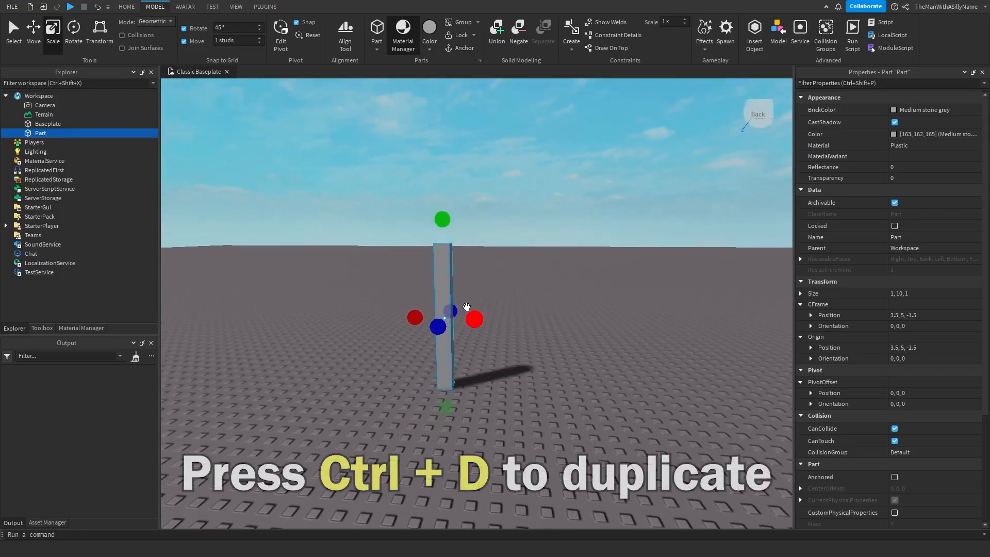
Duplicate the post into a second post and beams, and stretch a copy into a 10×6 panel.
key("ctrl+d")
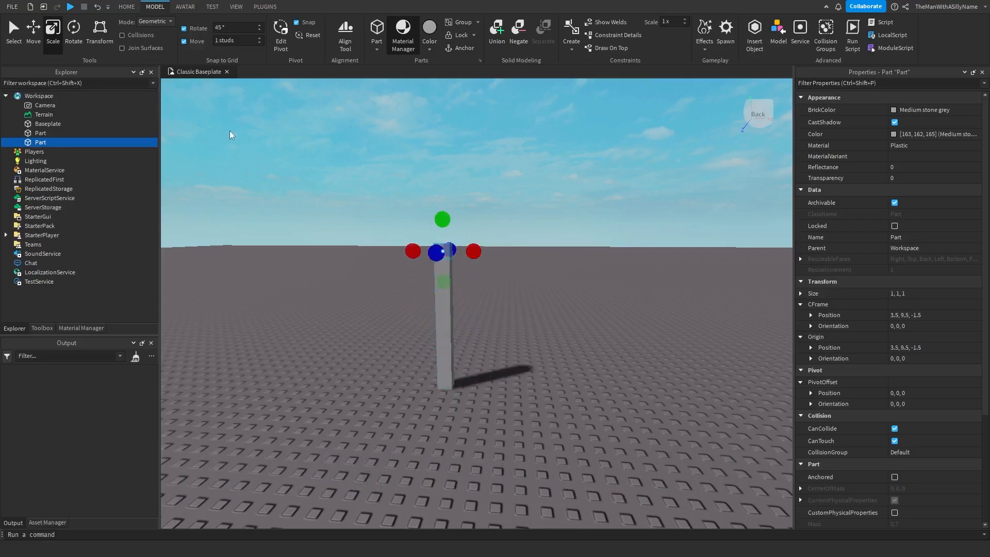
left_click(33, 32)
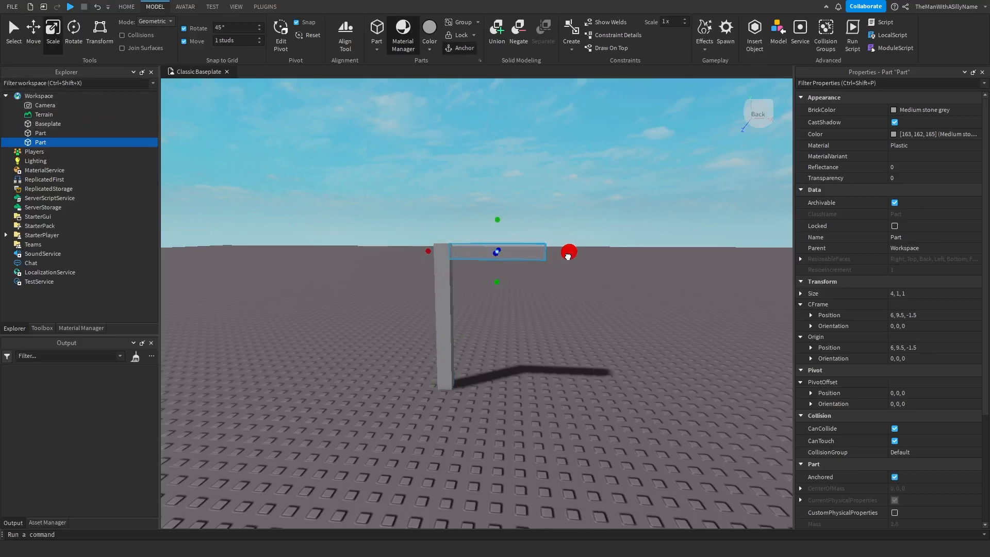
left_click_drag(568, 254, 636, 253)
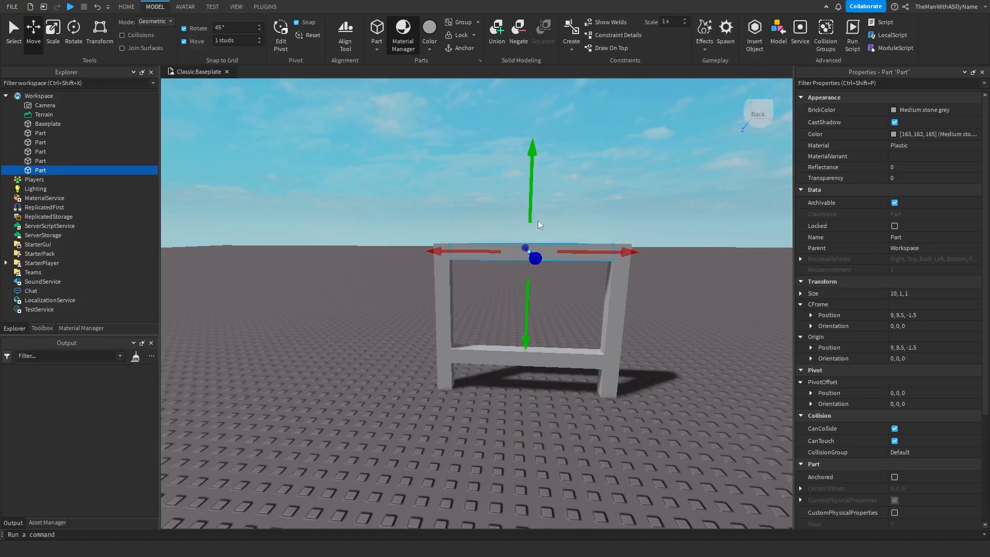
left_click(53, 32)
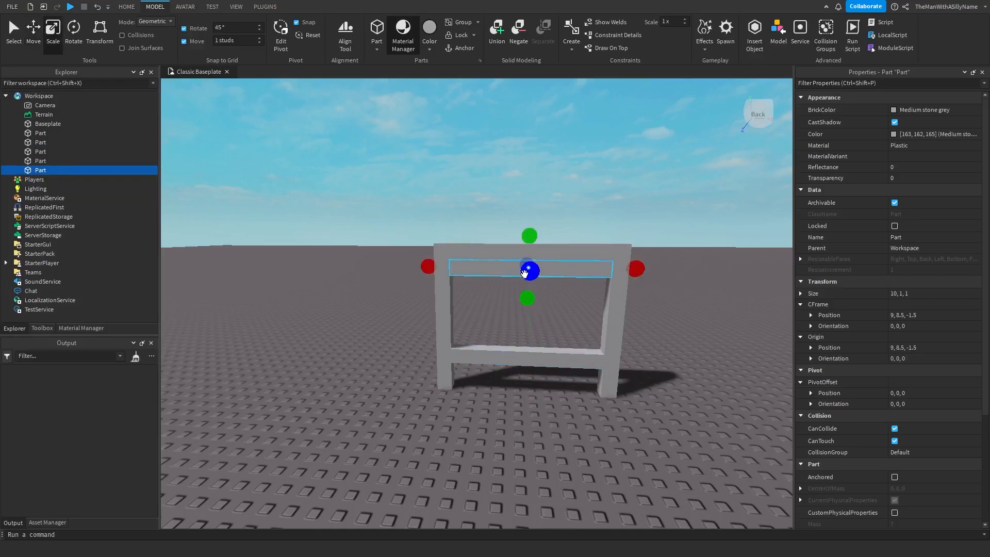
left_click_drag(528, 269, 526, 314)
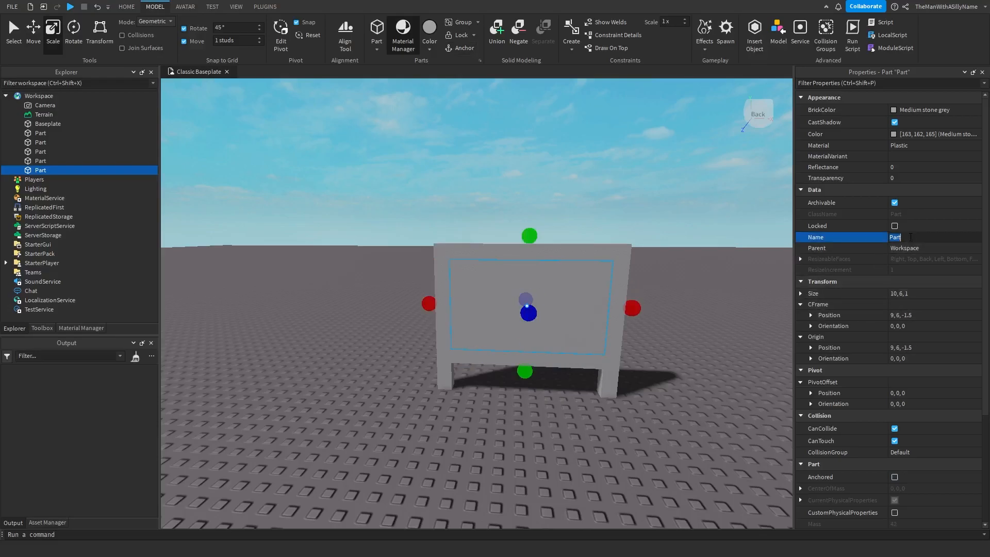
Name the panel 'Sign', colour the frame Dark stone grey and the panel Medium stone grey.
type("Sign")
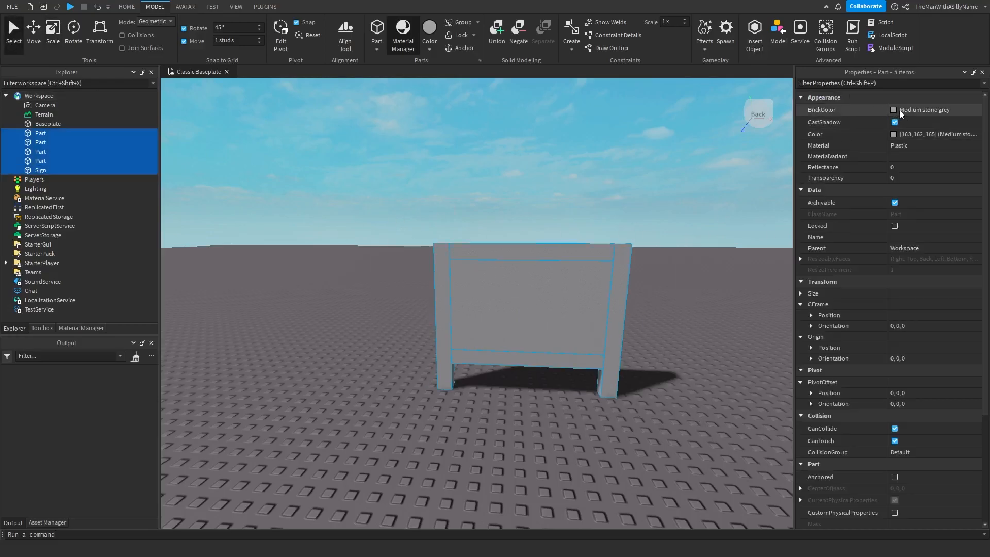
left_click(531, 303)
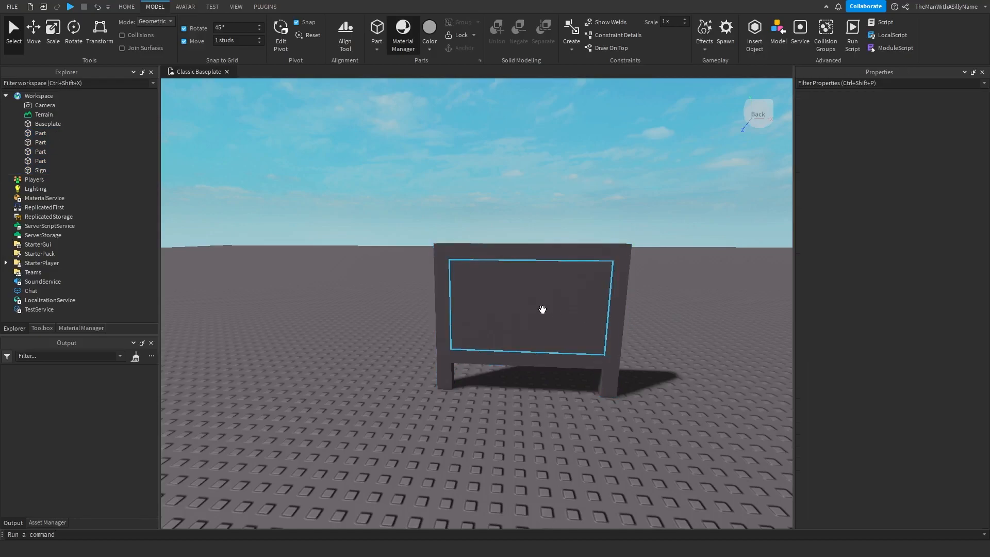
left_click(40, 171)
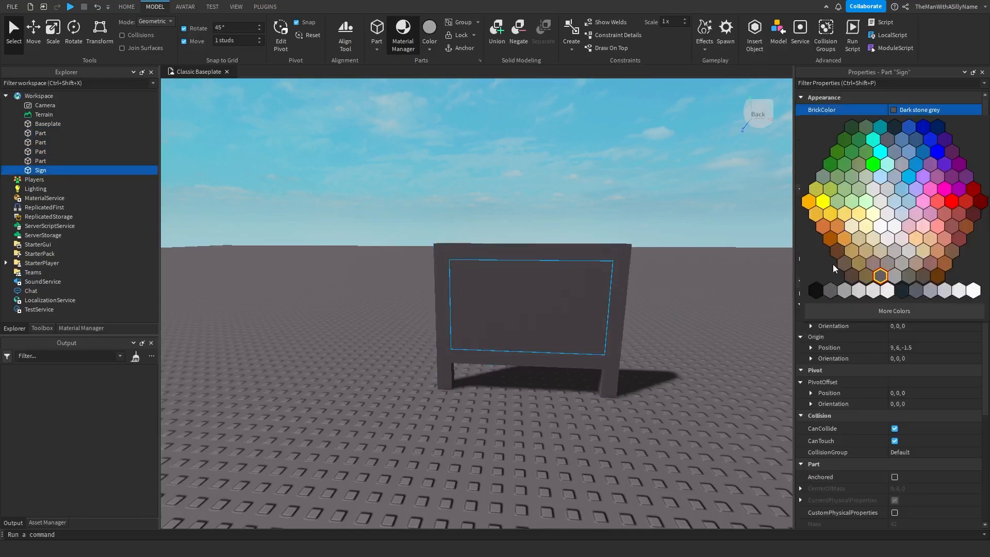
left_click(673, 339)
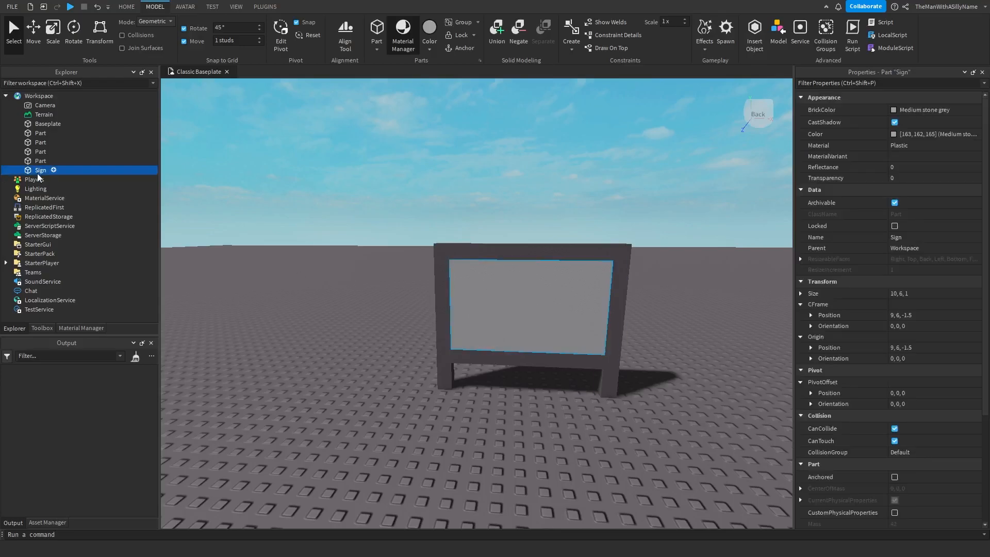
Insert a SurfaceGui object into the Sign part.
right_click(40, 169)
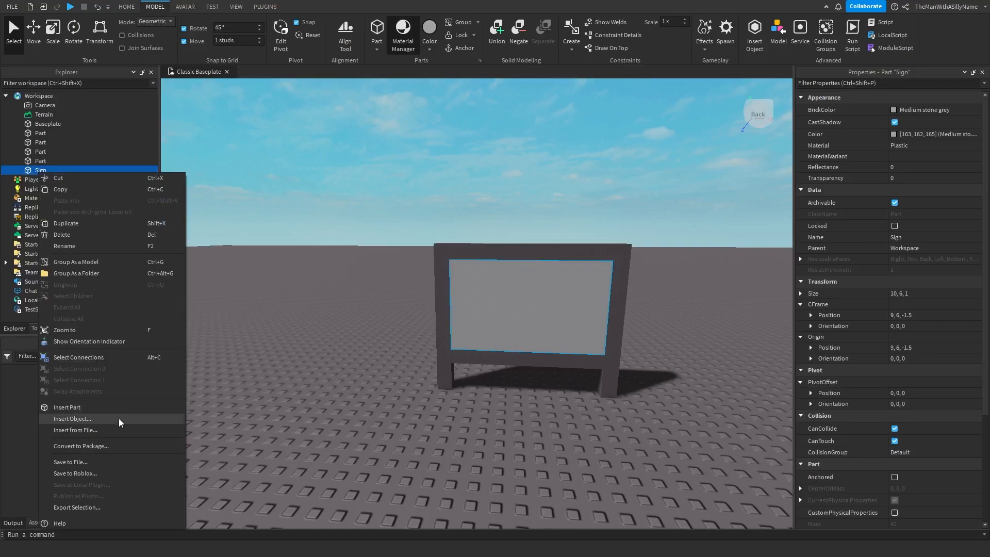
left_click(71, 419)
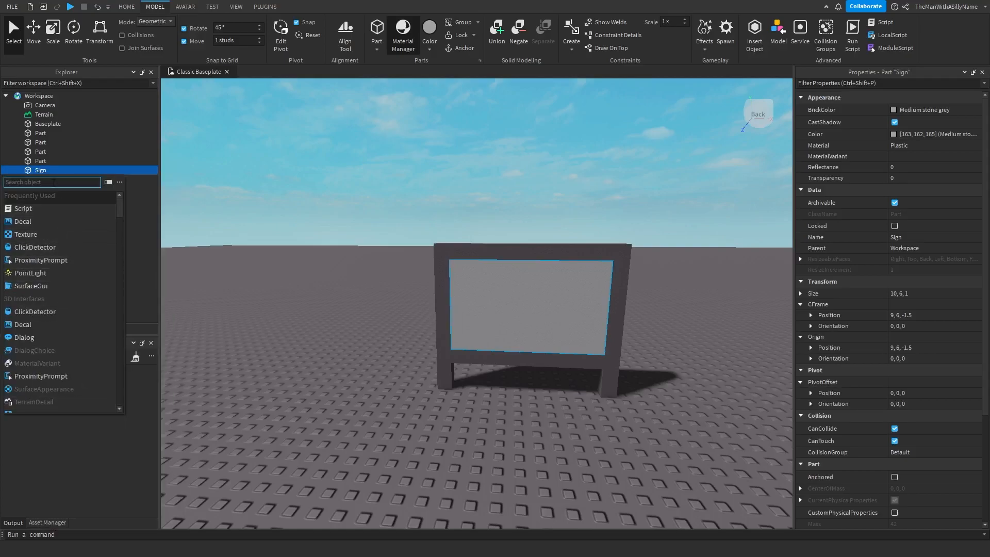
type("sur")
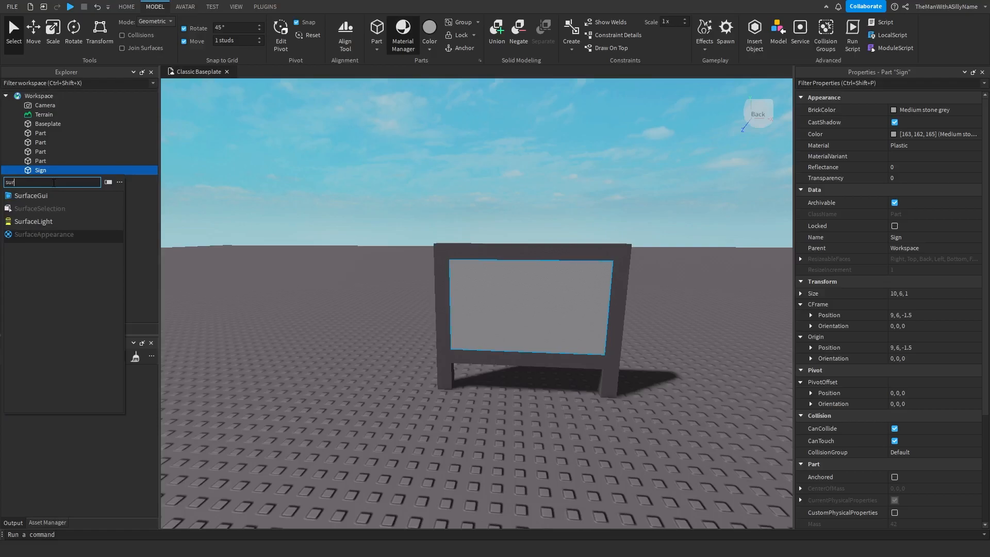
left_click(30, 195)
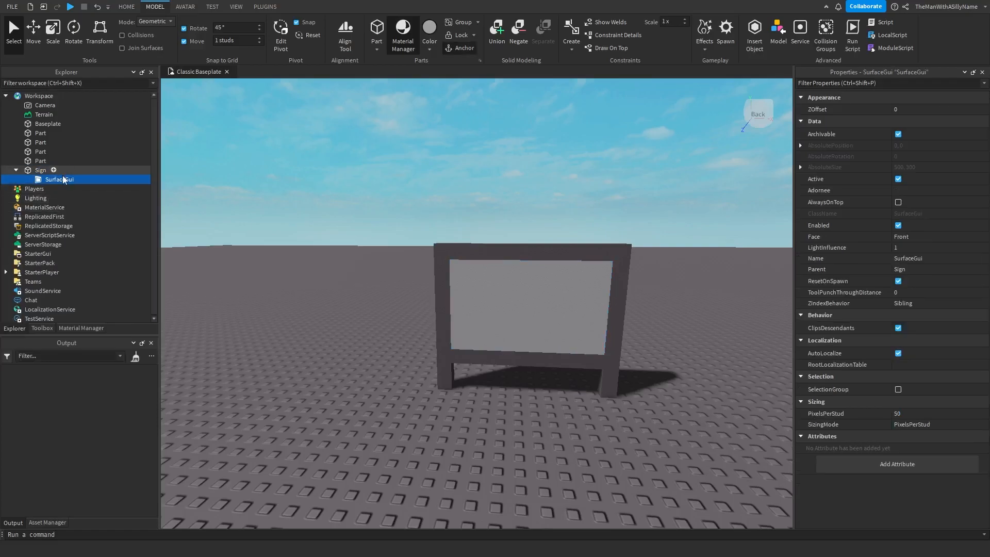
Add a TextLabel inside the SurfaceGui and reselect the SurfaceGui.
right_click(60, 179)
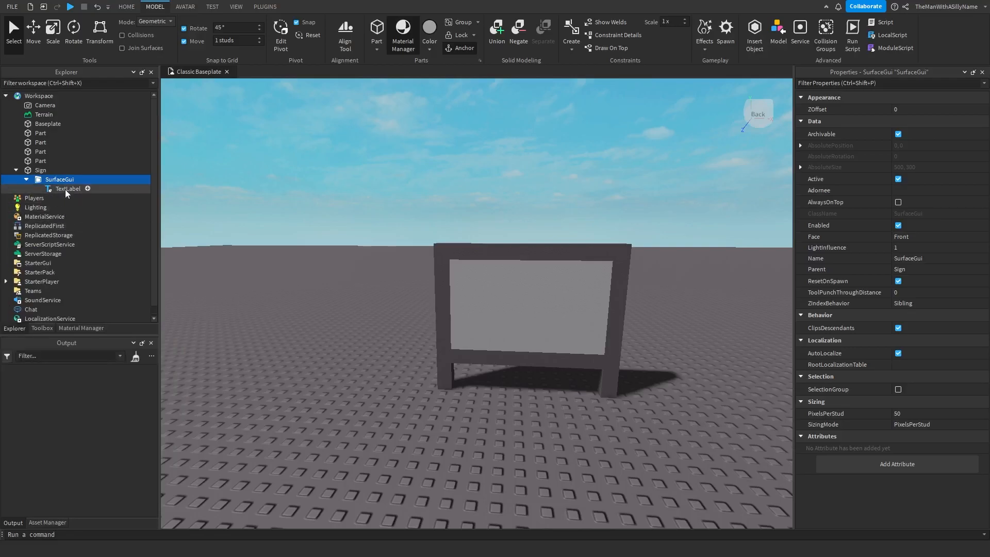
left_click(67, 188)
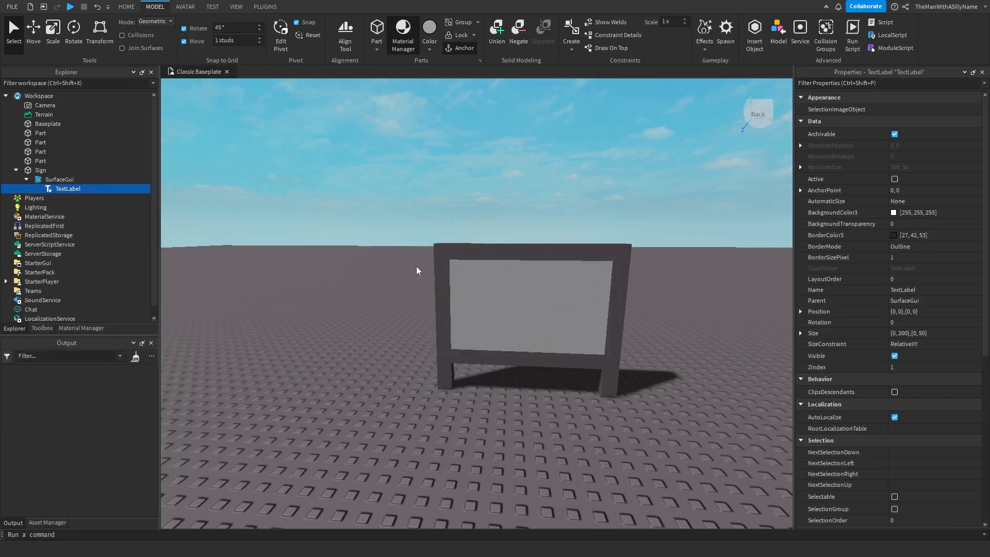
left_click(58, 179)
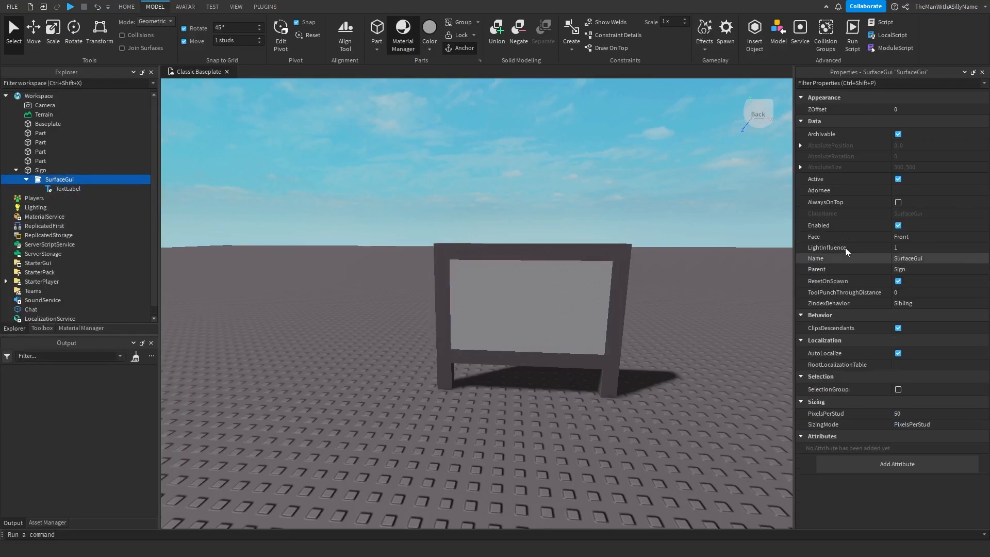
Set the SurfaceGui Face to Back, then select the TextLabel.
left_click(937, 236)
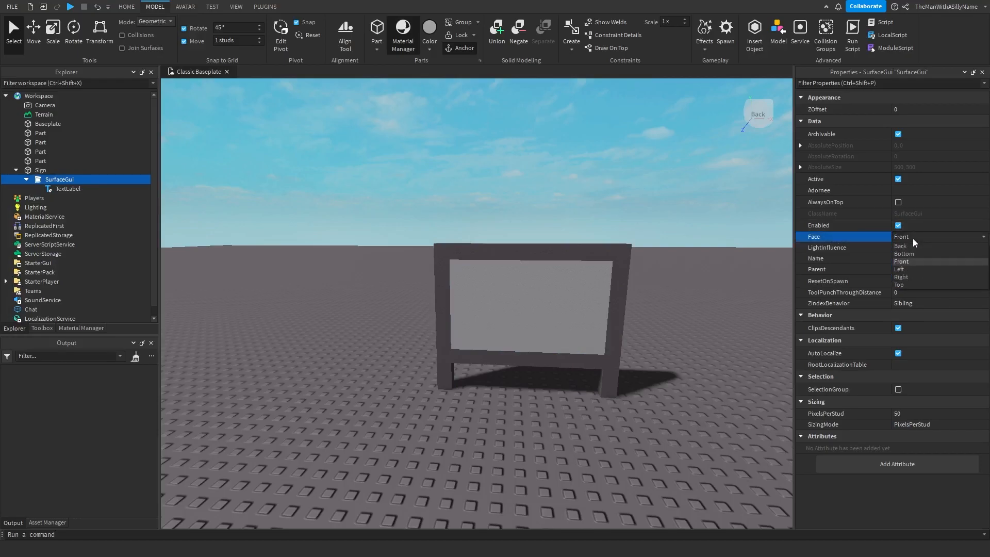
left_click(902, 246)
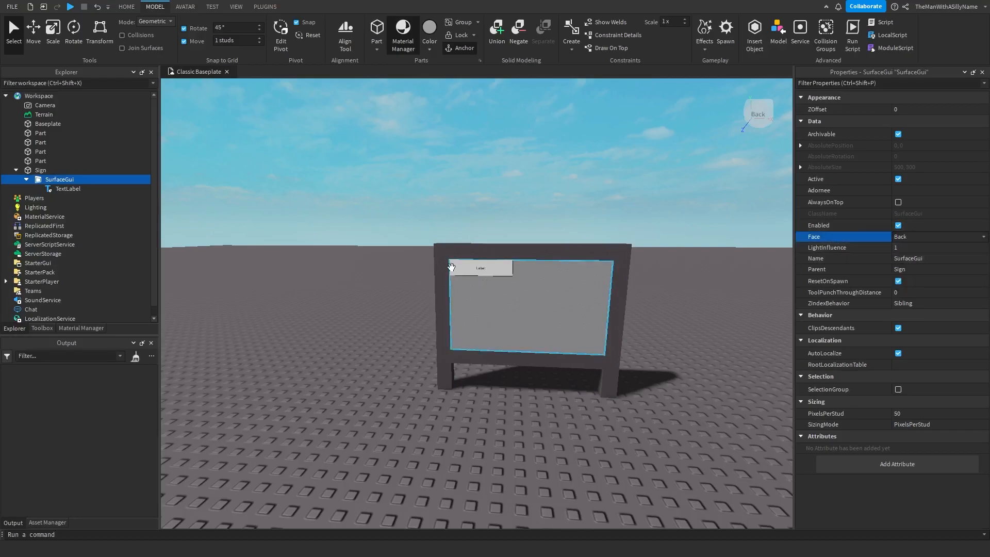
left_click(938, 236)
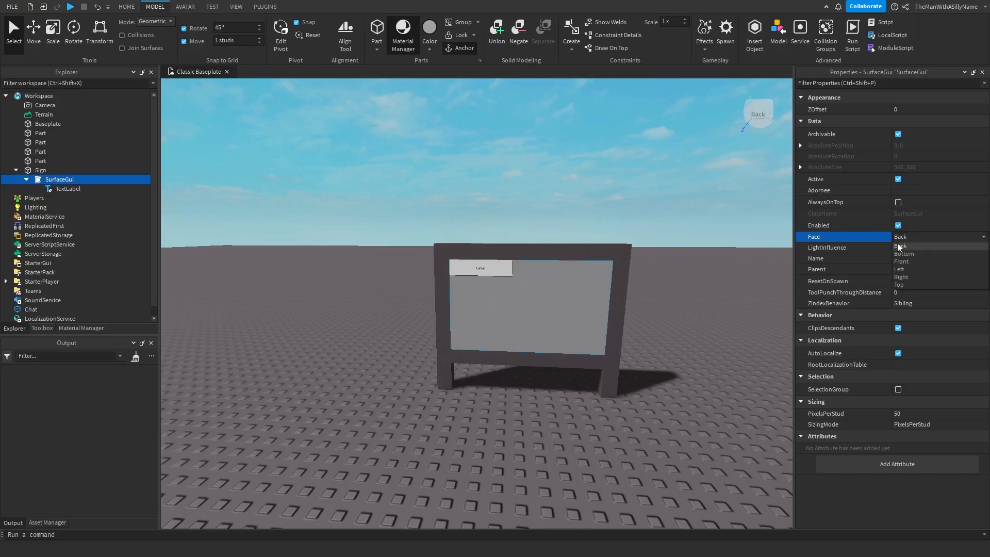
left_click(900, 245)
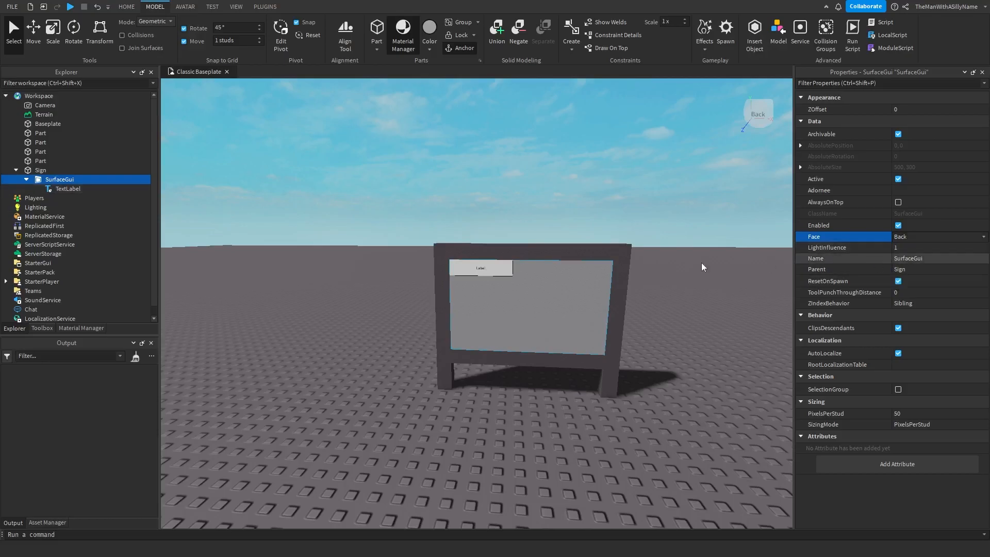
left_click(67, 189)
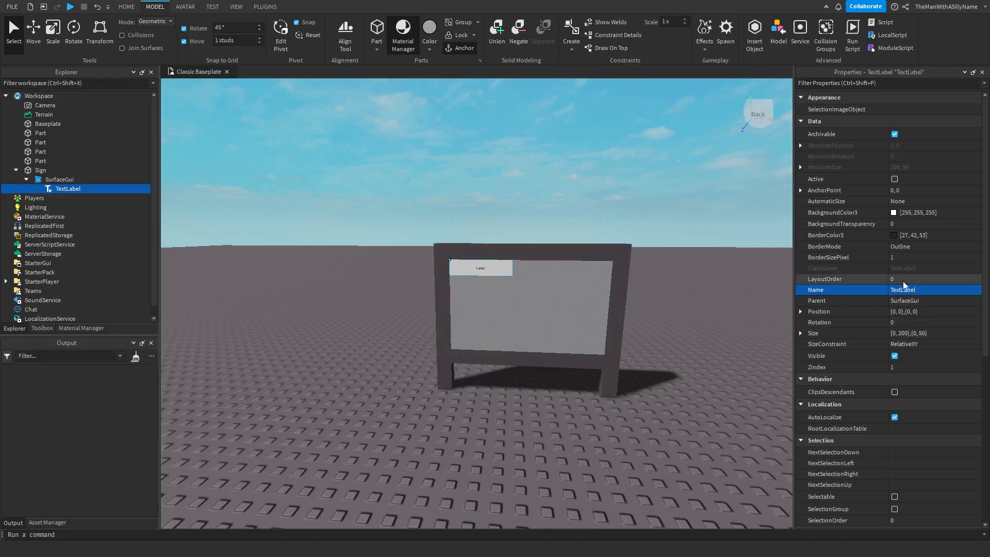
Size the TextLabel to {1,0},{1,0} with border 0 and text 'This is a sign!'.
left_click(934, 332)
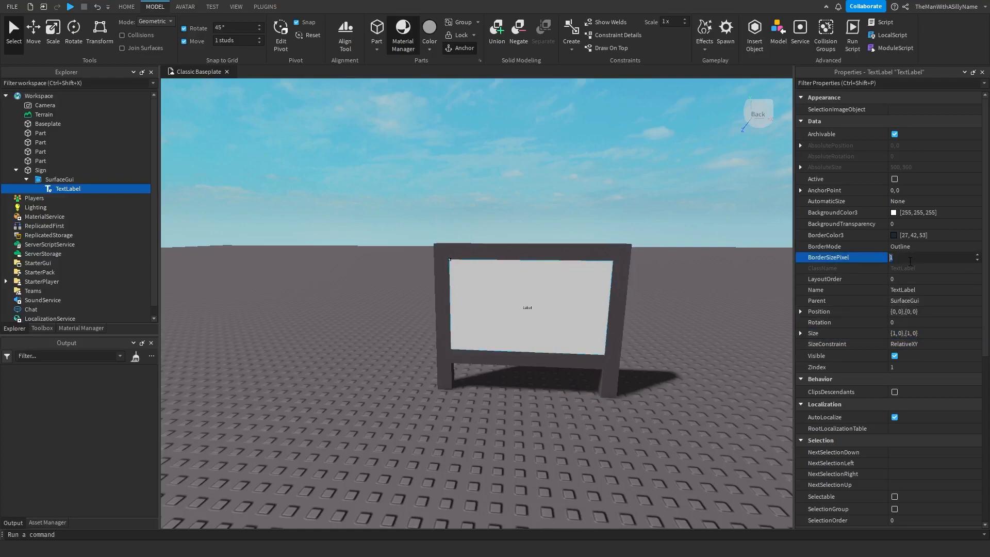
type("0")
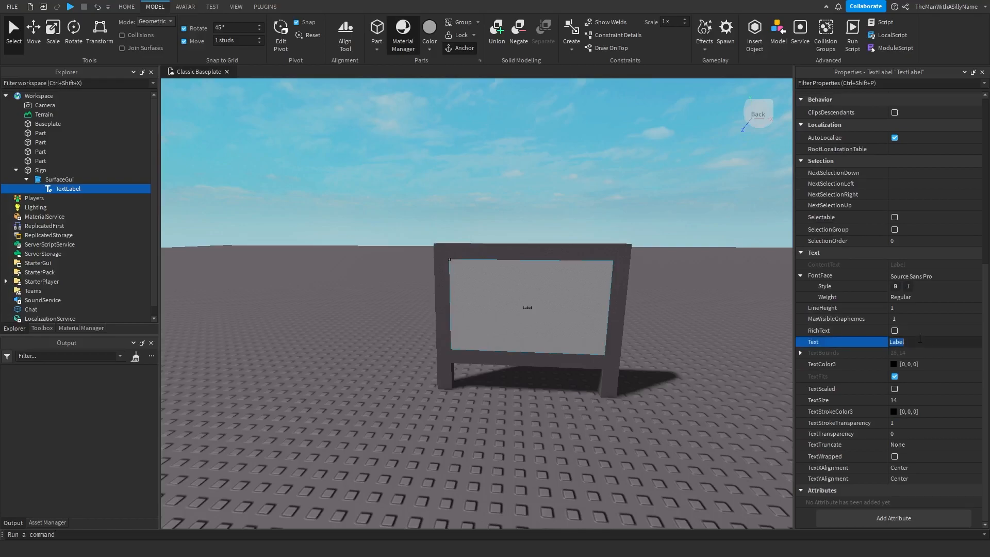
type("This is a sign!")
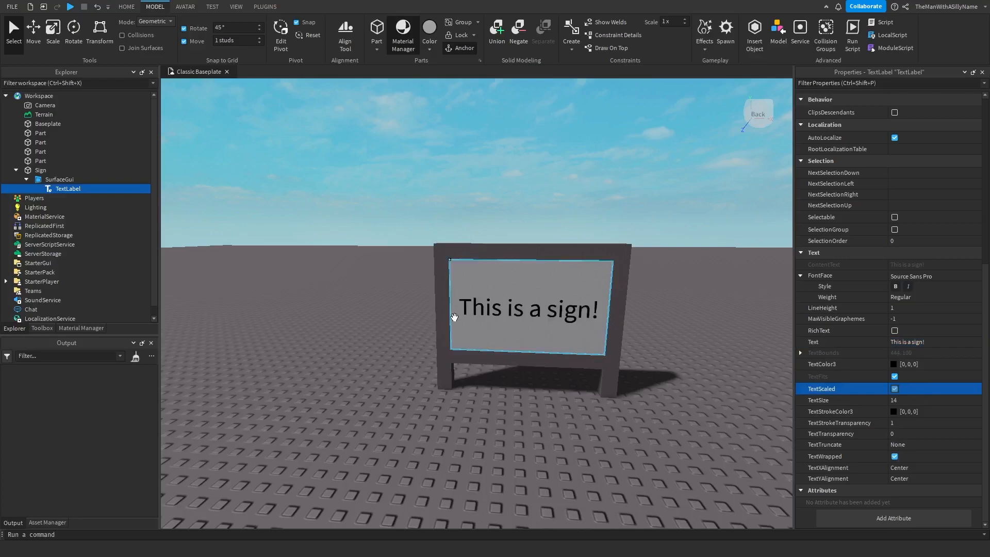
Give the label Fredoka One font and white text colour, then start a playtest.
left_click(934, 276)
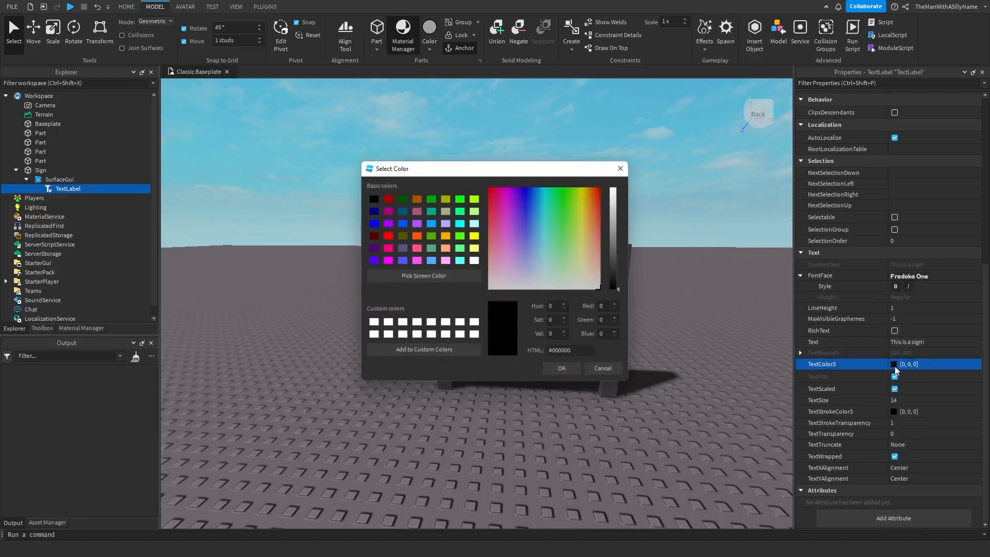
left_click(561, 369)
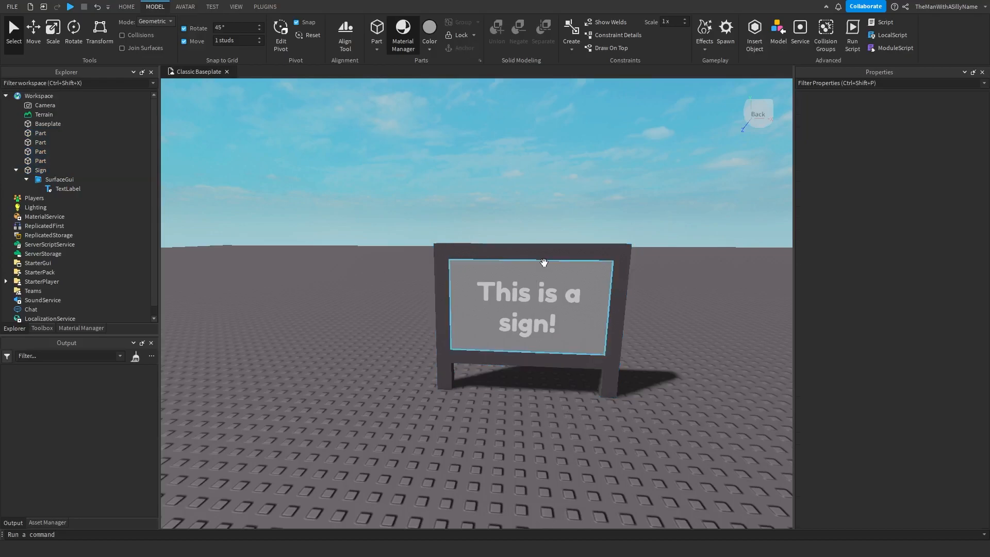
left_click(70, 7)
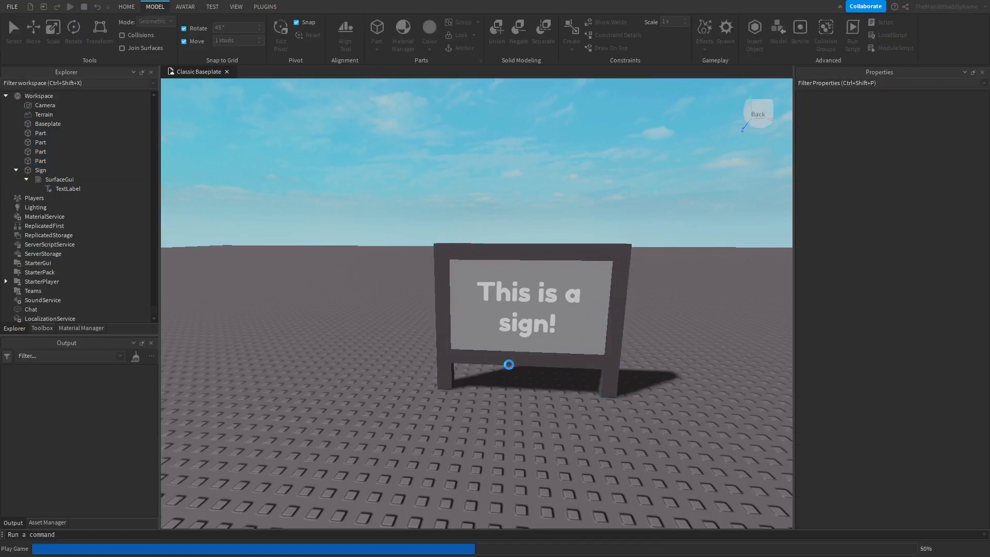